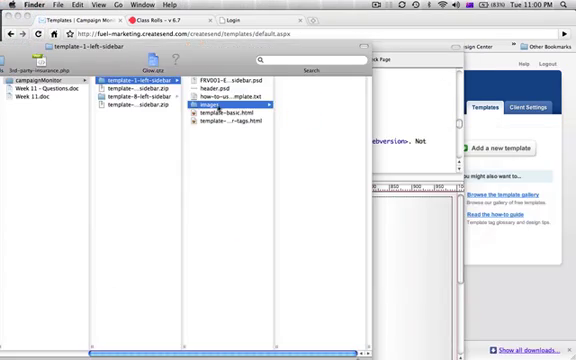
Bring up the context menu for the template's images folder in Finder
{"action": "right_click", "coordinate": [205, 105]}
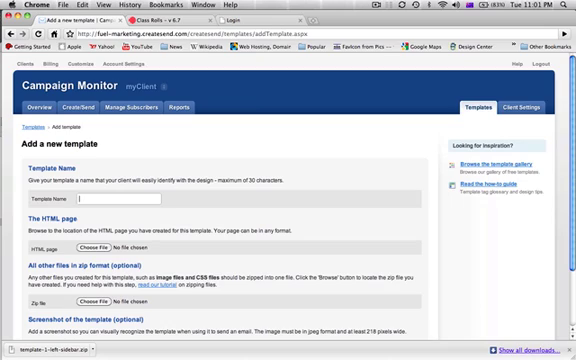
Import template myClient2 from the left-sidebar HTML page, images zip and screenshot
{"action": "type", "text": "myClient"}
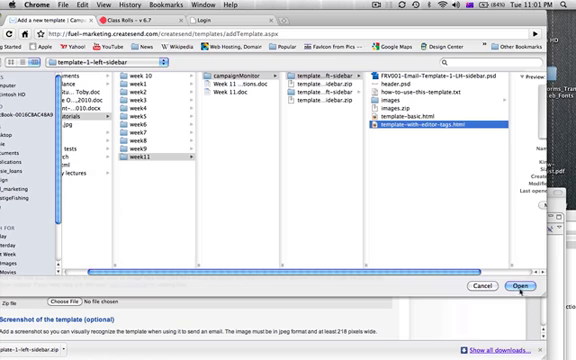
{"action": "left_click", "coordinate": [516, 286]}
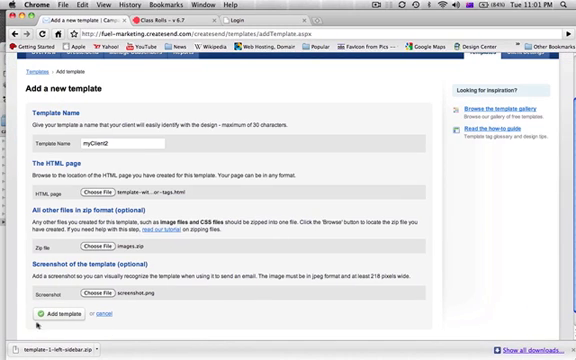
{"action": "left_click", "coordinate": [48, 318]}
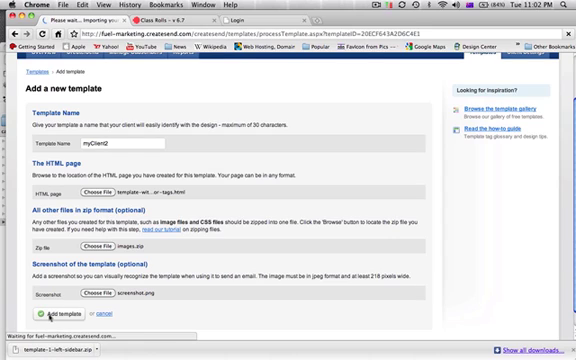
{"action": "left_click", "coordinate": [36, 315]}
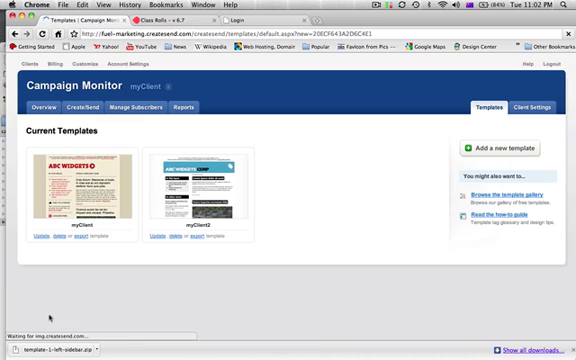
{"action": "mouse_move", "coordinate": [123, 148]}
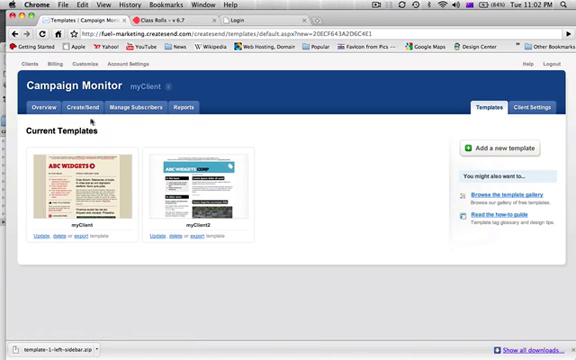
Open Create/Send to begin a new campaign at Step 1
{"action": "left_click", "coordinate": [84, 103]}
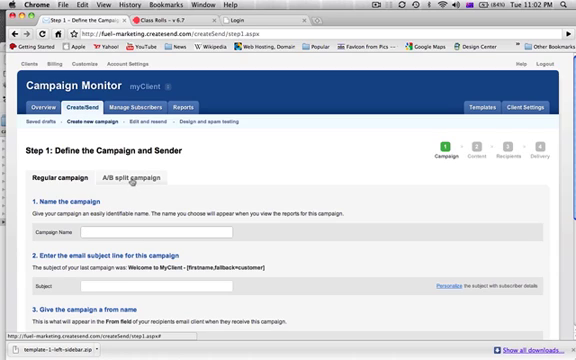
Make the campaign an A/B split test of email content
{"action": "left_click", "coordinate": [131, 176]}
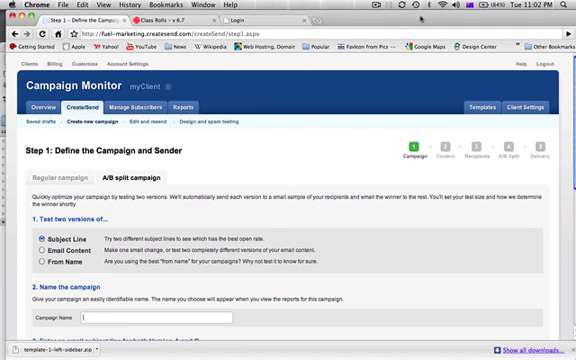
{"action": "scroll", "scroll_direction": "down", "scroll_amount": 3}
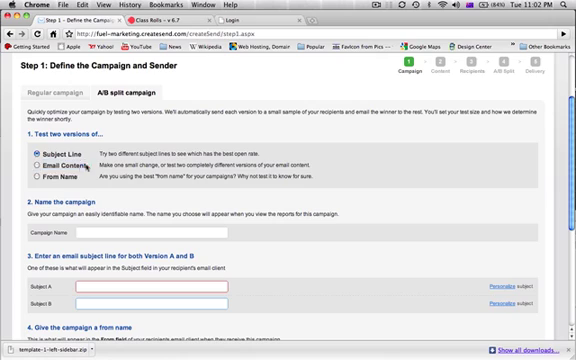
{"action": "left_click", "coordinate": [33, 163]}
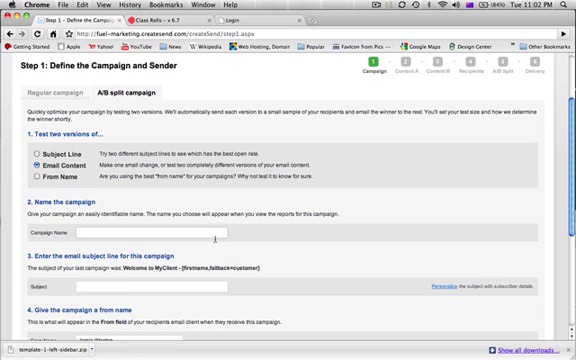
Name it Newsletter 2 with a 'Welcome my...' subject and continue
{"action": "type", "text": "Newsletter 2"}
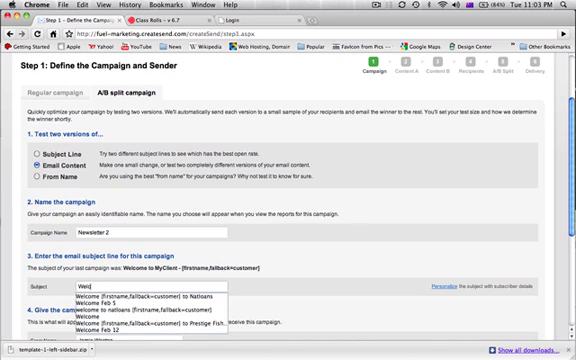
{"action": "type", "text": "Welcome myClient [firstname,fallback=customer"}
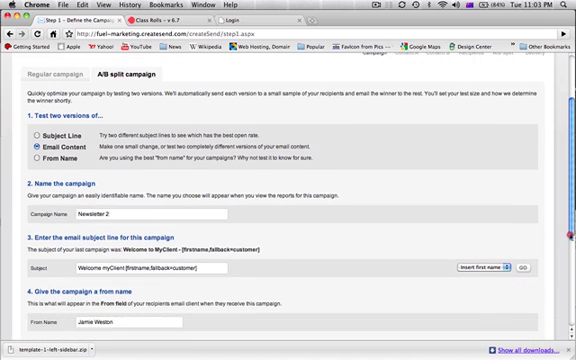
{"action": "scroll", "scroll_direction": "down", "scroll_amount": 3}
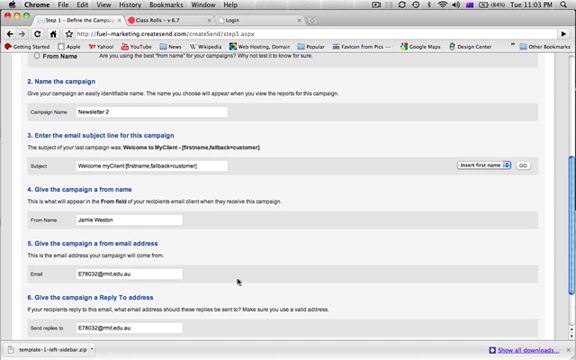
{"action": "scroll", "scroll_direction": "down", "scroll_amount": 3}
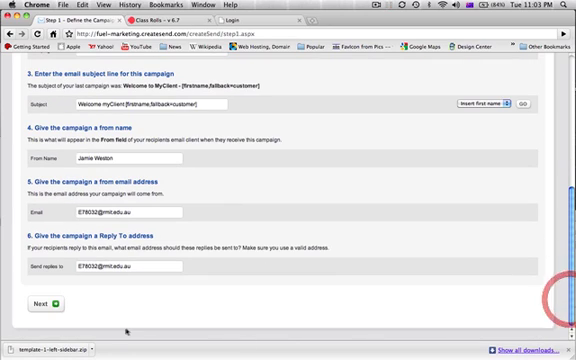
{"action": "left_click", "coordinate": [39, 302]}
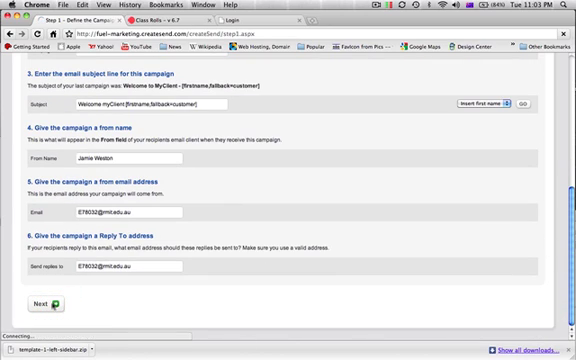
Upload Version A's article image and title the article Cool Car
{"action": "left_click", "coordinate": [41, 304]}
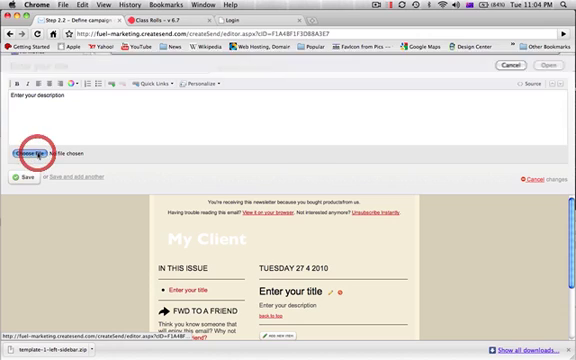
{"action": "left_click", "coordinate": [33, 152]}
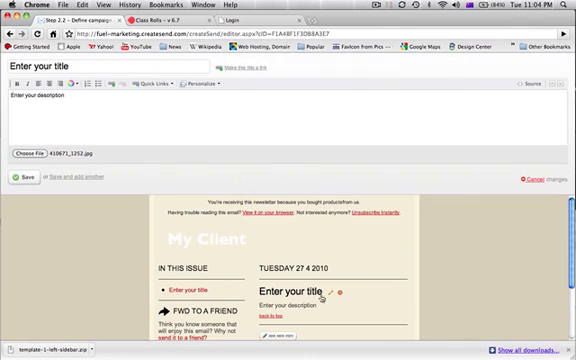
{"action": "left_click", "coordinate": [110, 64]}
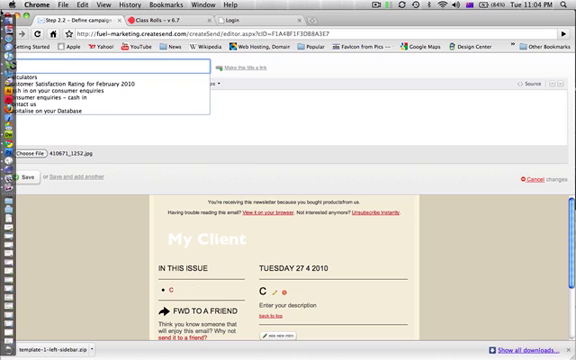
{"action": "type", "text": "Cool Car"}
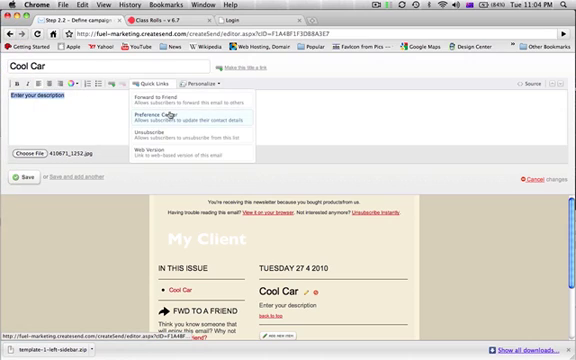
Add the short description with a 'Click to view website' link and close the link dialog
{"action": "type", "text": "Check out this cool!"}
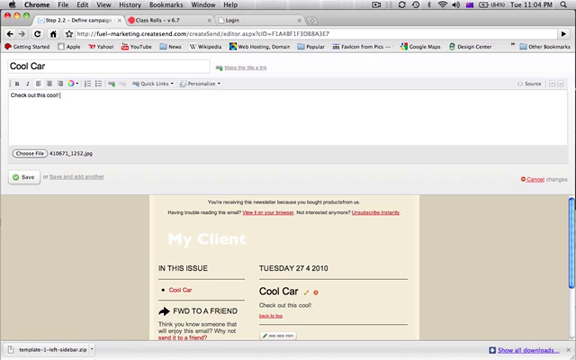
{"action": "type", "text": "Click to view the w"}
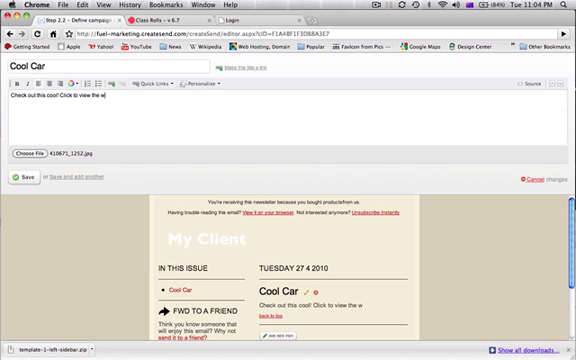
{"action": "type", "text": "ebsite"}
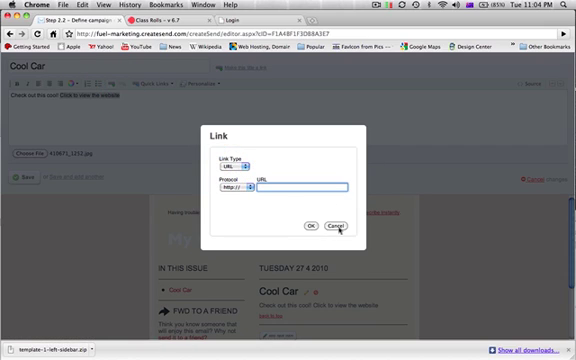
{"action": "left_click", "coordinate": [337, 222]}
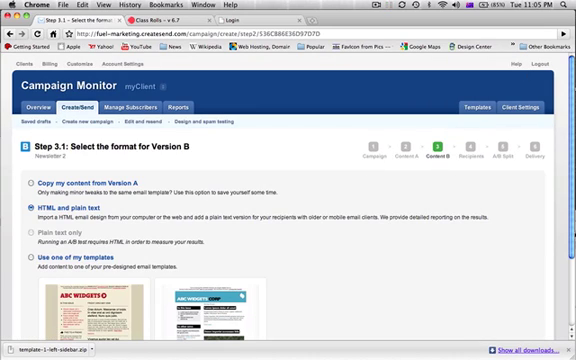
Continue Version B with the myClient2 template and select its placeholder title
{"action": "scroll", "scroll_direction": "down", "scroll_amount": 3}
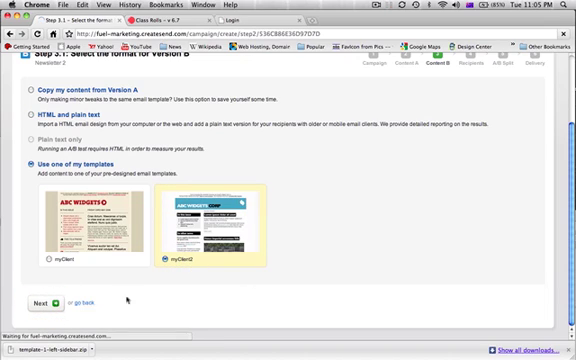
{"action": "left_click", "coordinate": [38, 301]}
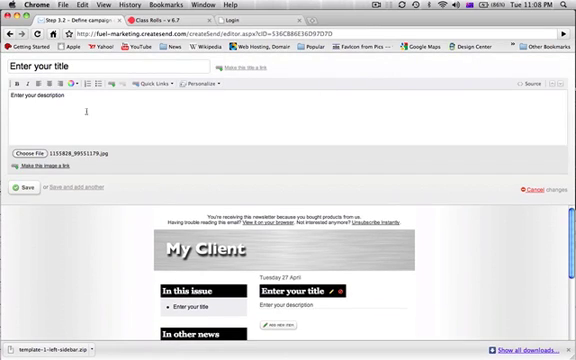
{"action": "left_click", "coordinate": [110, 66]}
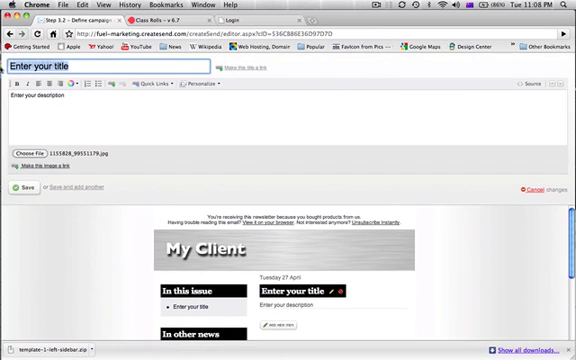
{"action": "mouse_move", "coordinate": [330, 108]}
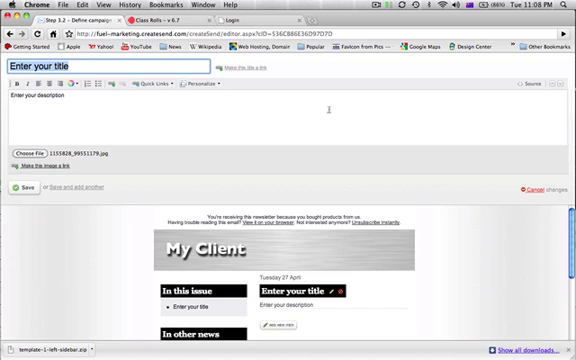
Title Version B's article Cool Night Scene and describe it 'Check out the lights!!! See more images'
{"action": "type", "text": "Cool"}
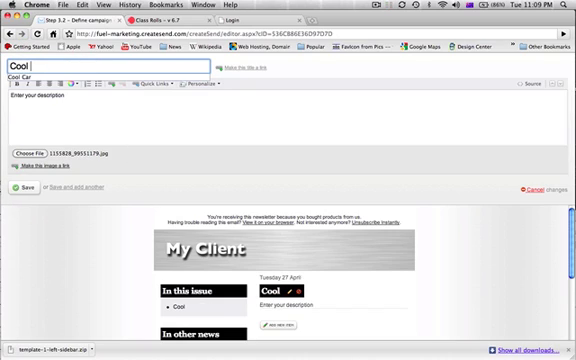
{"action": "type", "text": "Night"}
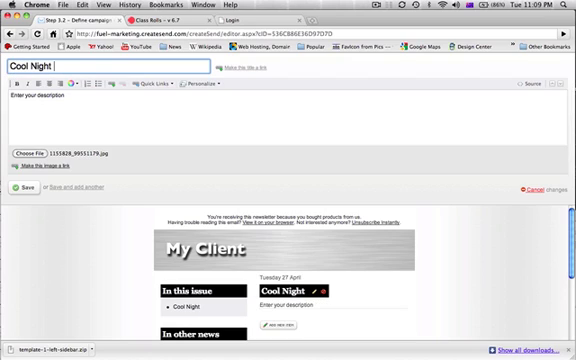
{"action": "type", "text": "Scene"}
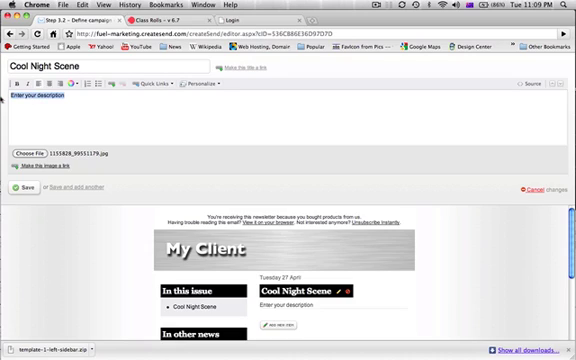
{"action": "type", "text": "Check out the"}
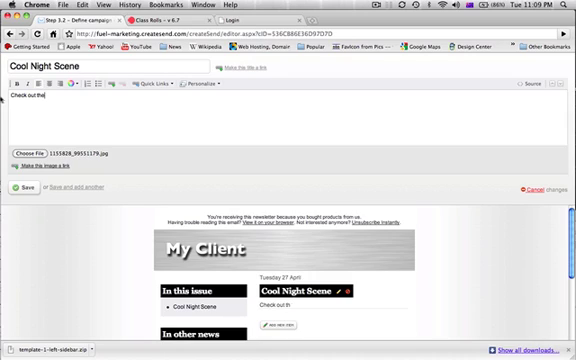
{"action": "type", "text": "lights"}
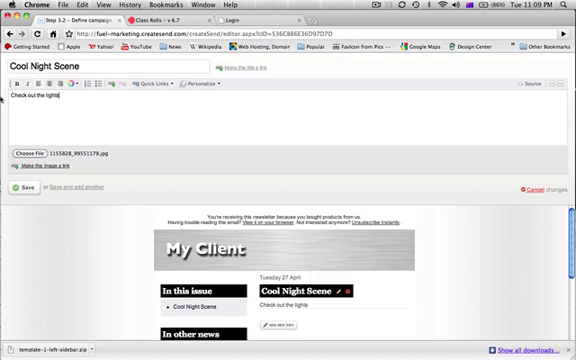
{"action": "type", "text": "!!!"}
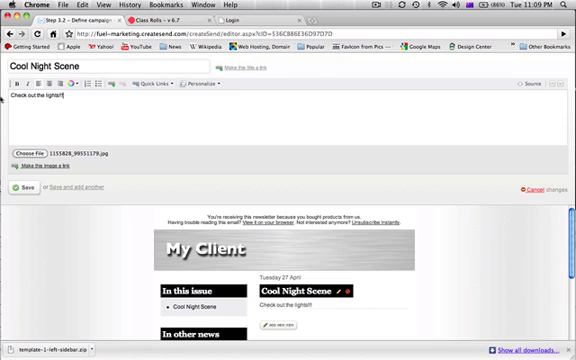
{"action": "type", "text": "See more images"}
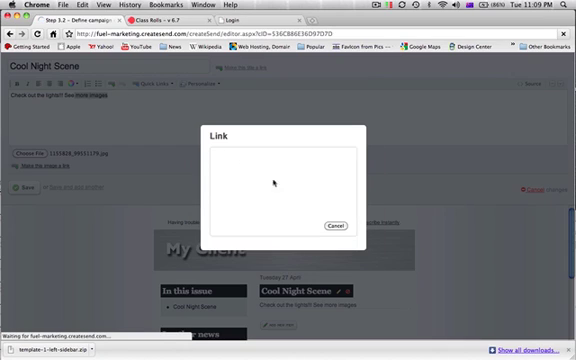
Save the Cool Night Scene item and advance to Step 4.1 Select recipients
{"action": "left_click", "coordinate": [331, 222]}
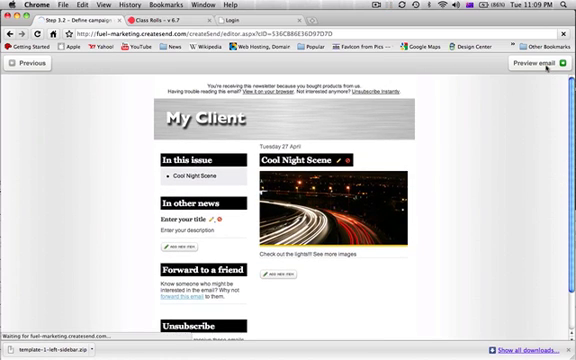
{"action": "left_click", "coordinate": [543, 65]}
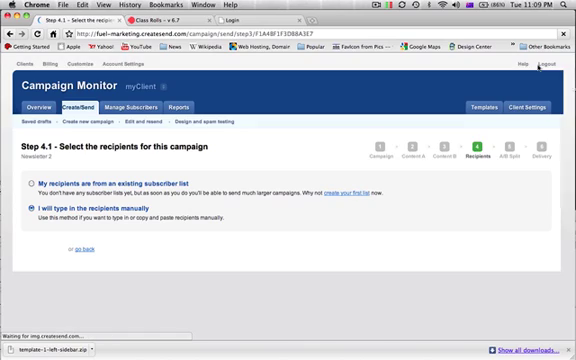
Manually type four recipient email addresses, one per line, and import them
{"action": "left_click", "coordinate": [22, 211]}
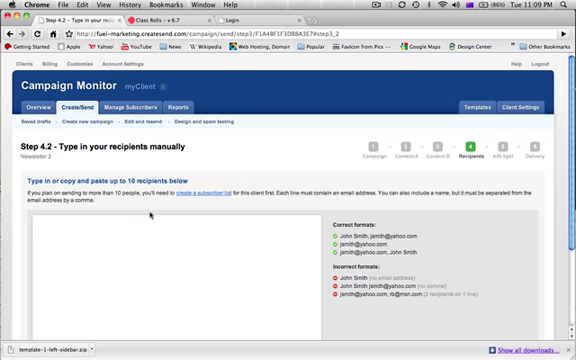
{"action": "type", "text": "E78"}
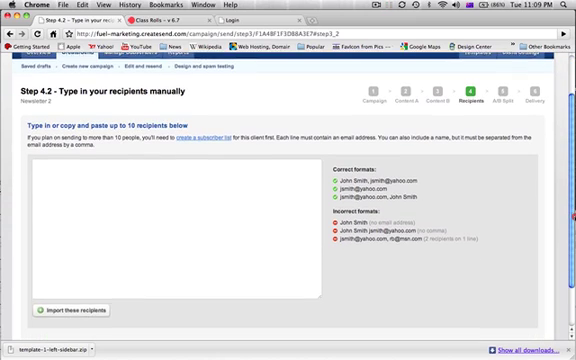
{"action": "scroll", "scroll_direction": "down", "scroll_amount": 3}
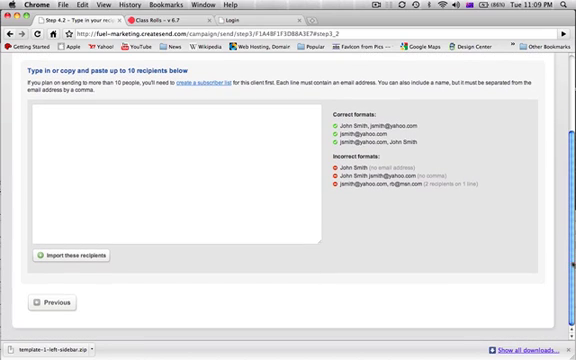
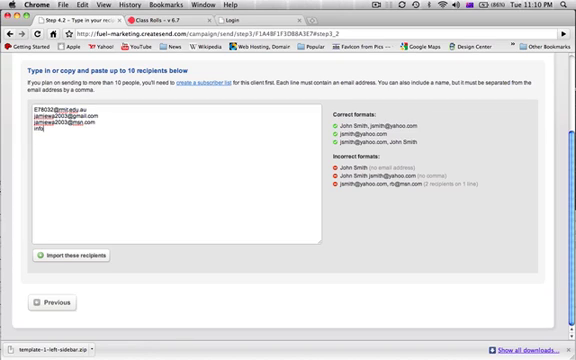
{"action": "type", "text": "fuelmarketing"}
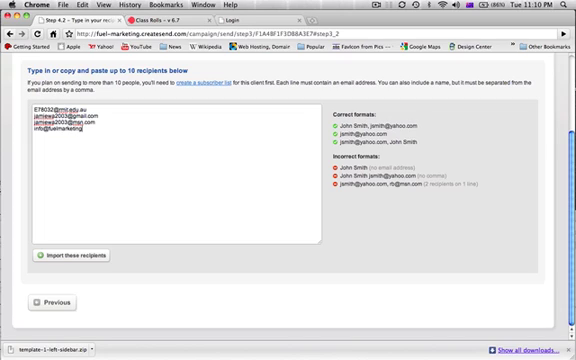
{"action": "type", "text": ".au"}
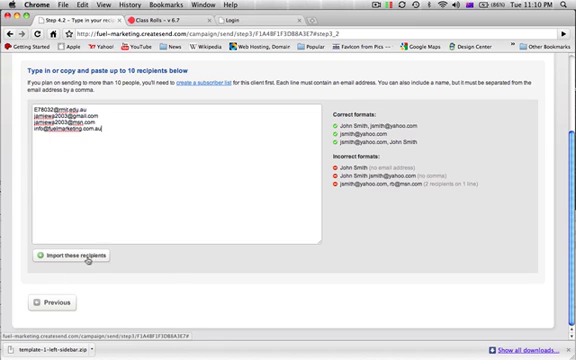
{"action": "left_click", "coordinate": [80, 257]}
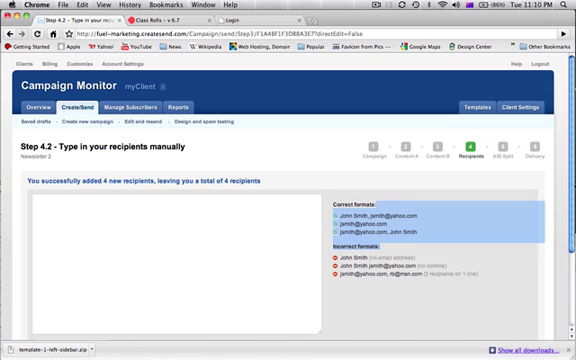
Confirm the 25/25/50 split, open-rate winner after 6 hours, and proceed to the snapshot
{"action": "scroll", "scroll_direction": "down", "scroll_amount": 3}
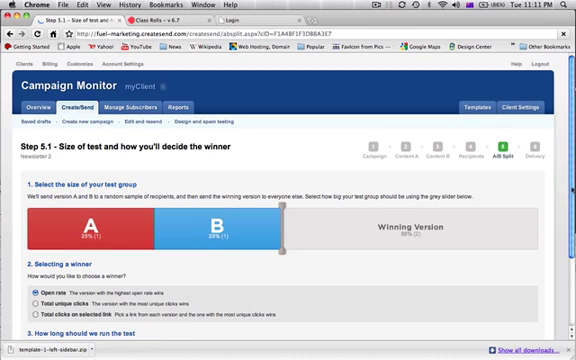
{"action": "scroll", "scroll_direction": "down", "scroll_amount": 3}
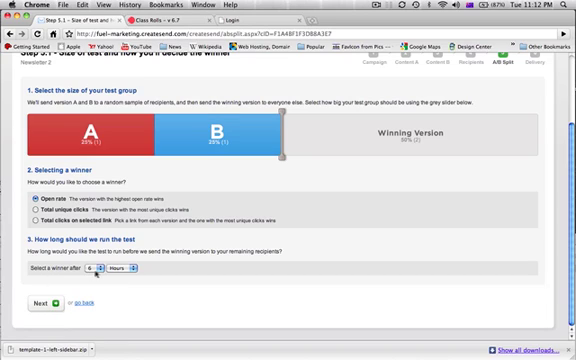
{"action": "left_click", "coordinate": [88, 269]}
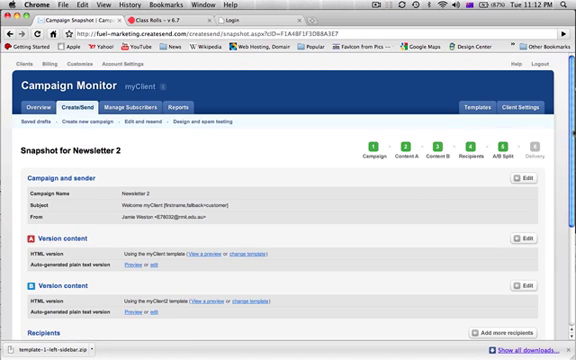
Scroll down the Newsletter 2 snapshot to reach the Step 6.1 test page
{"action": "scroll", "scroll_direction": "down", "scroll_amount": 3}
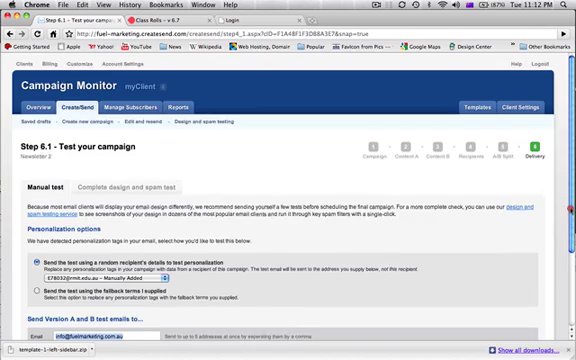
Choose to deliver Versions A and B and start the test immediately
{"action": "scroll", "scroll_direction": "down", "scroll_amount": 3}
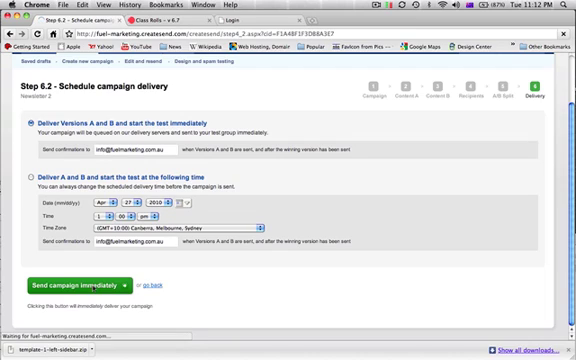
{"action": "left_click", "coordinate": [71, 268]}
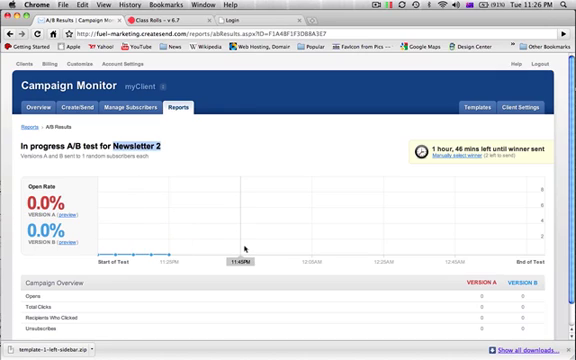
{"action": "mouse_move", "coordinate": [246, 246]}
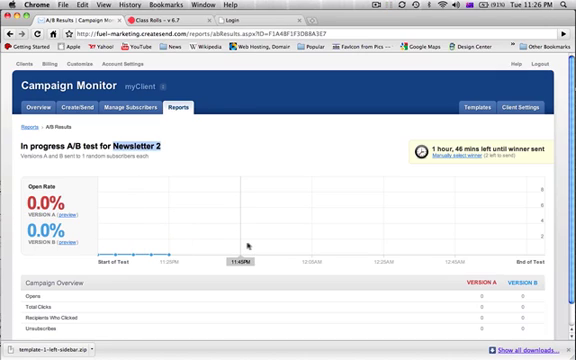